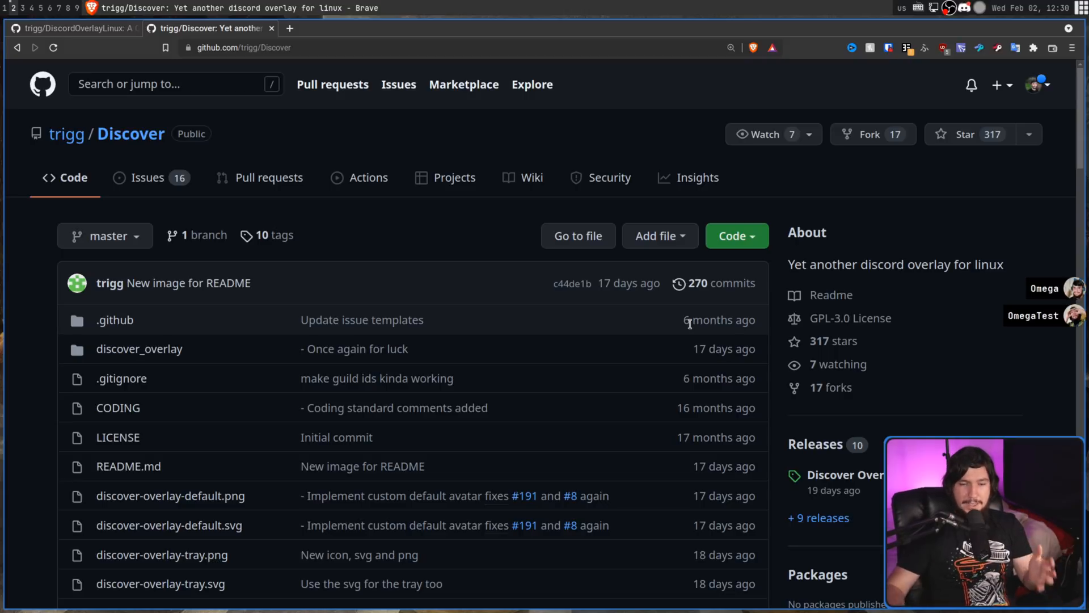
{"action": "mouse_move", "coordinate": [833, 340]}
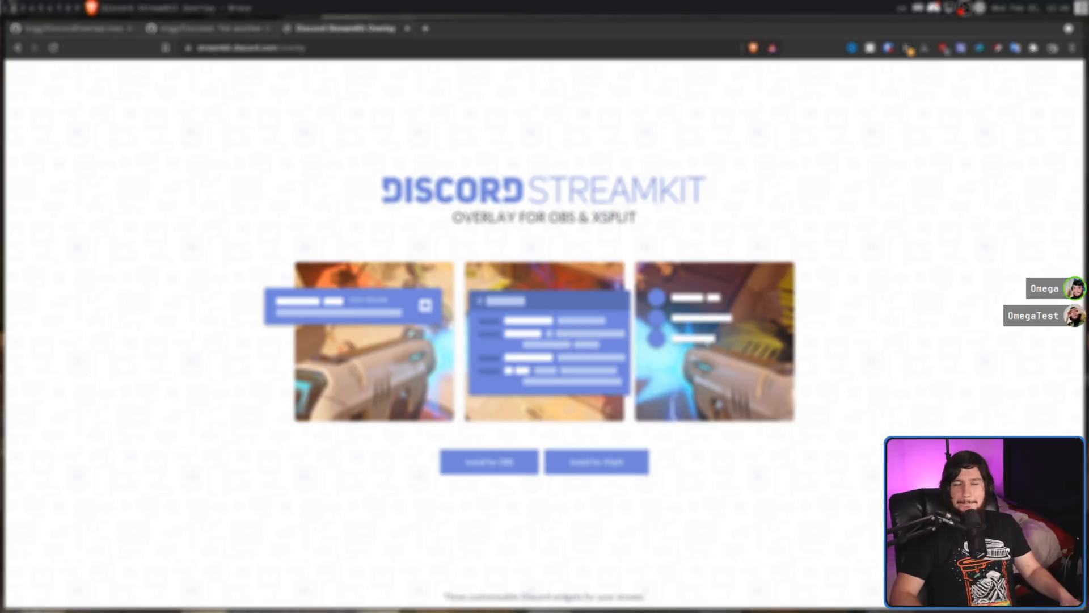
{"action": "mouse_move", "coordinate": [497, 127]}
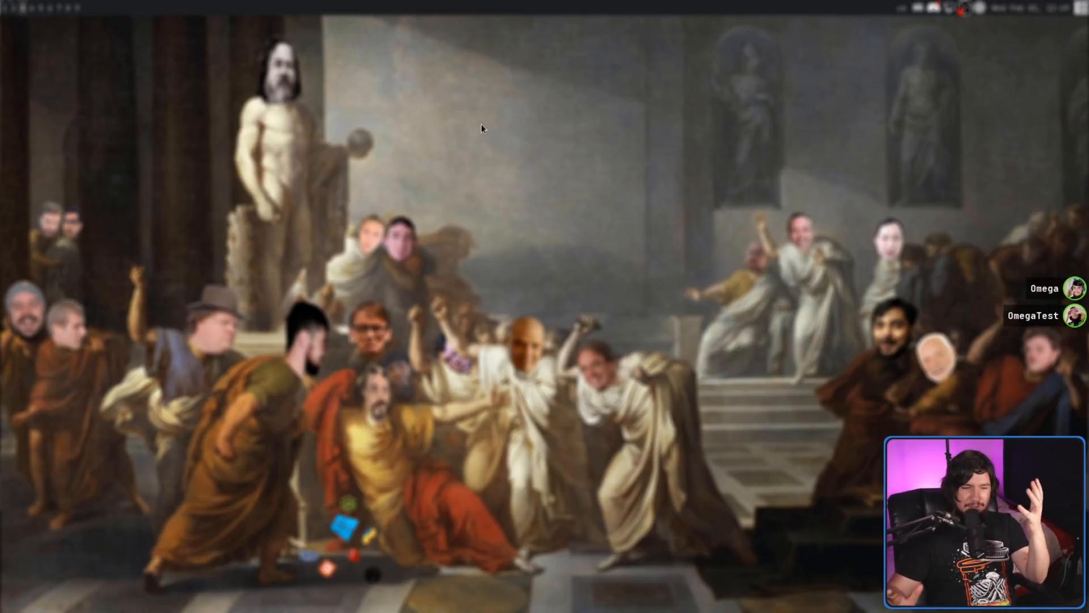
{"action": "mouse_move", "coordinate": [917, 223]}
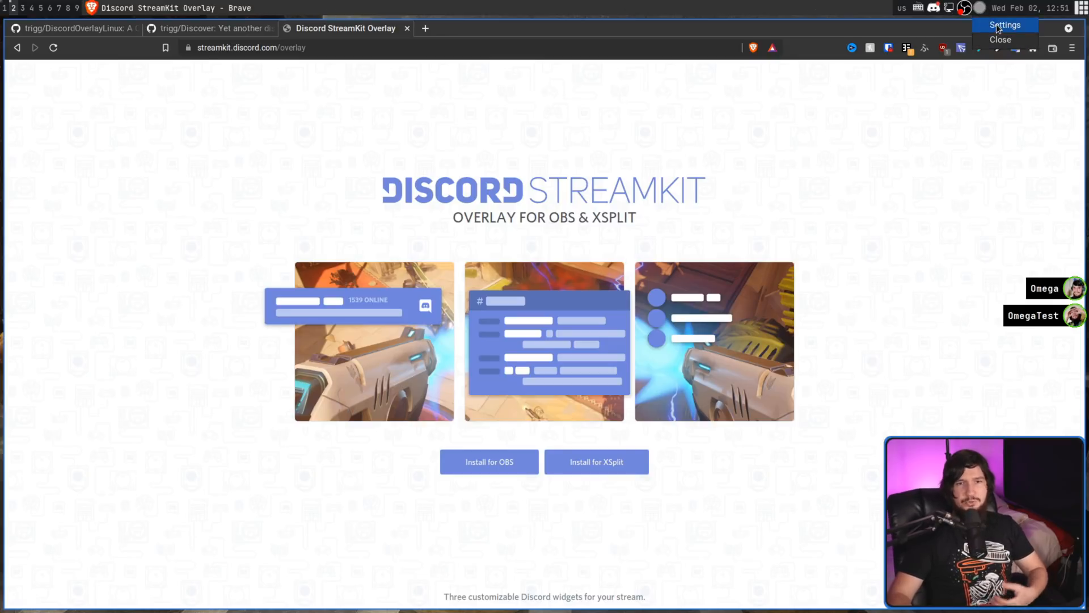
Start entering the discover-overlay launch command at the Alacritty prompt
{"action": "left_click", "coordinate": [1003, 25]}
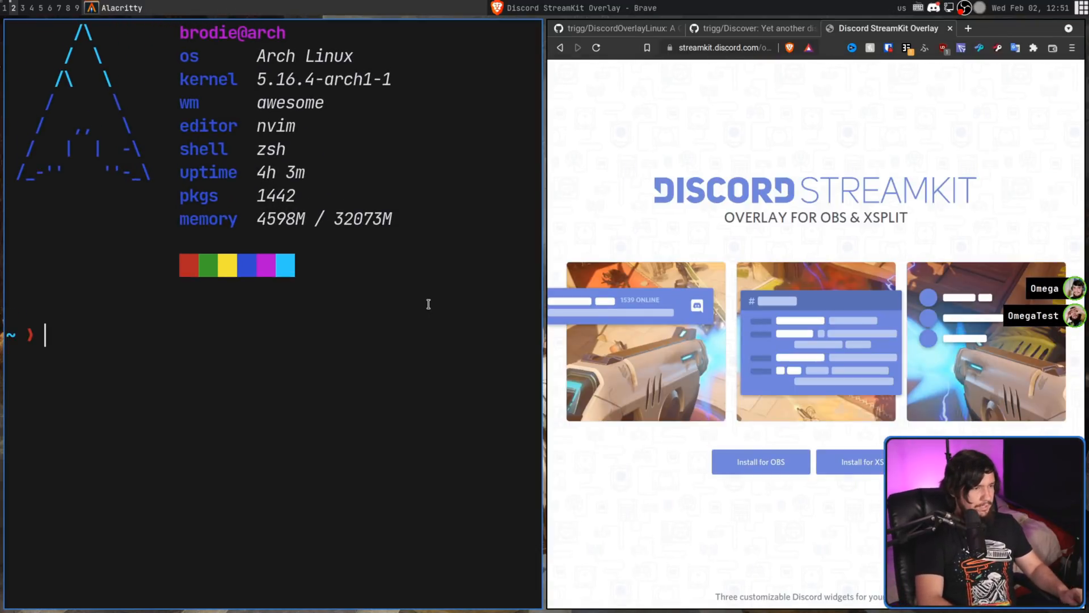
{"action": "type", "text": "discover"}
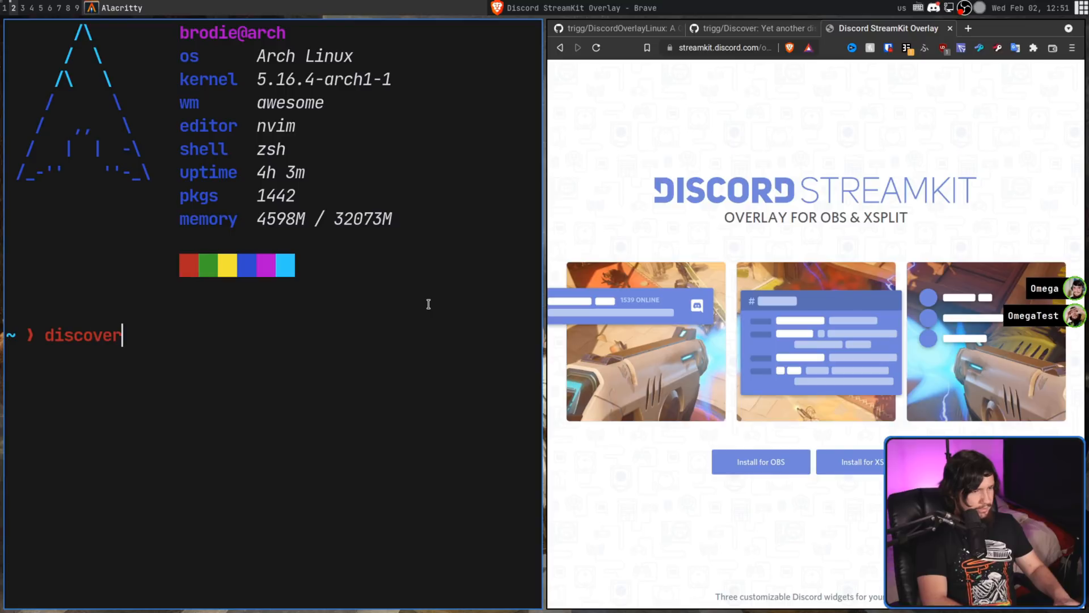
{"action": "type", "text": "-overlay --configure"}
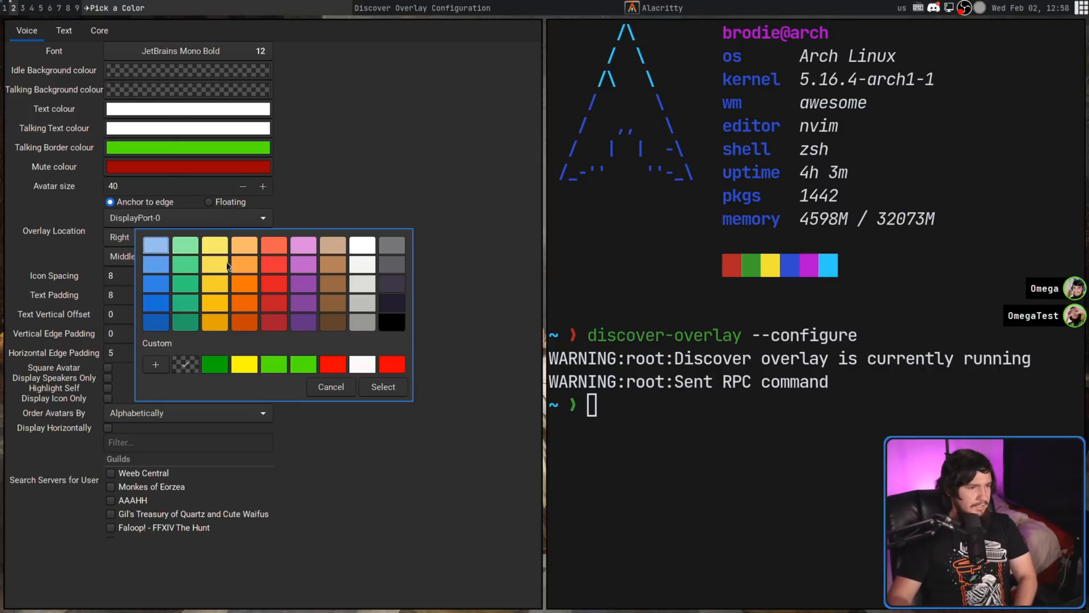
Apply a red swatch as the talking background colour for voice names
{"action": "left_click", "coordinate": [214, 245]}
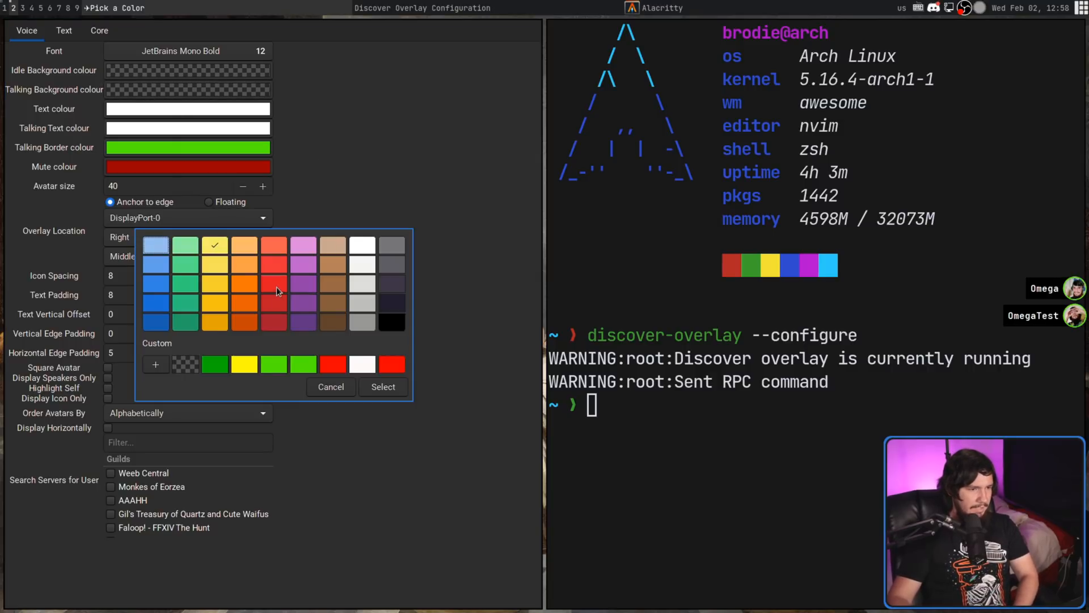
{"action": "left_click", "coordinate": [382, 387]}
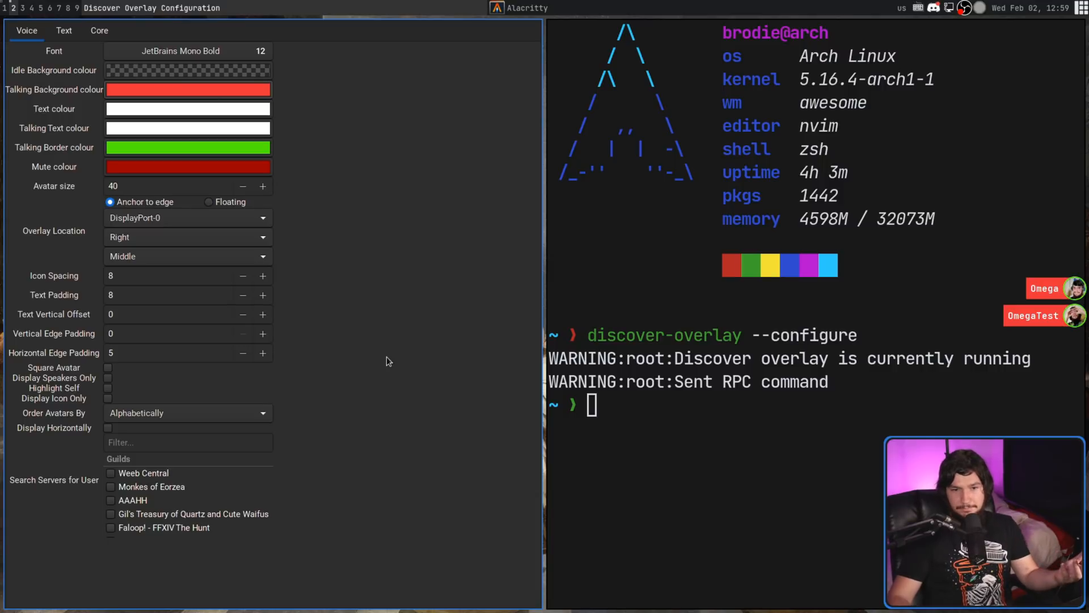
{"action": "mouse_move", "coordinate": [406, 338]}
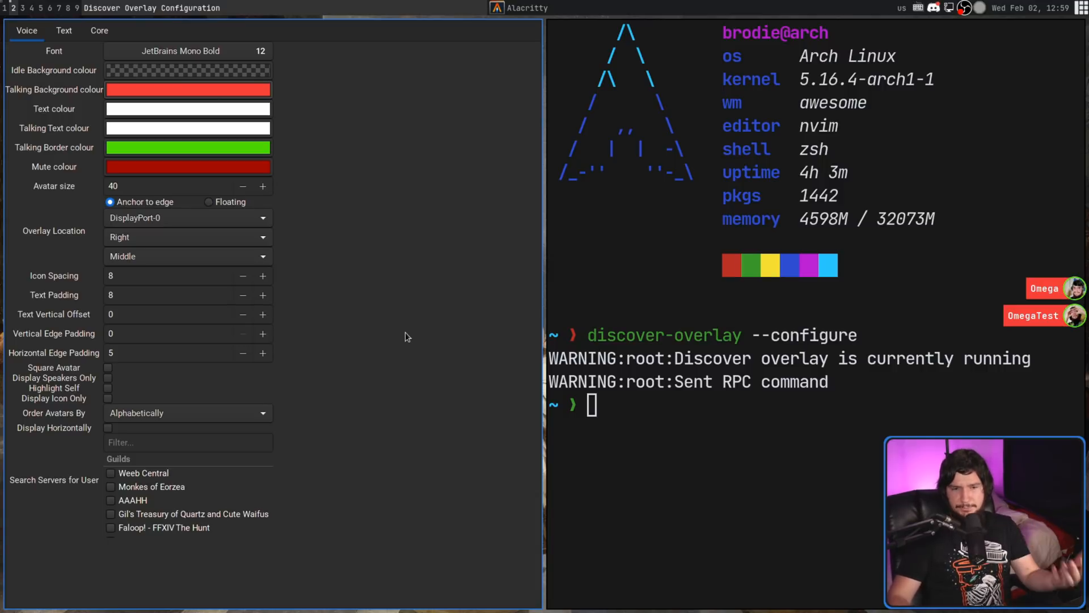
{"action": "mouse_move", "coordinate": [401, 339]}
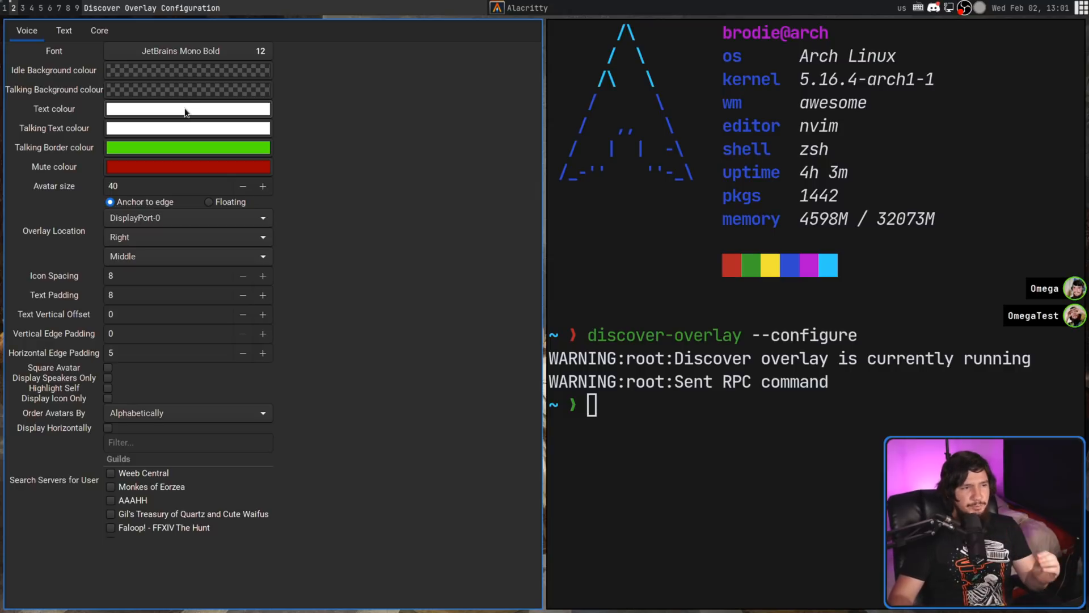
{"action": "left_click", "coordinate": [187, 109]}
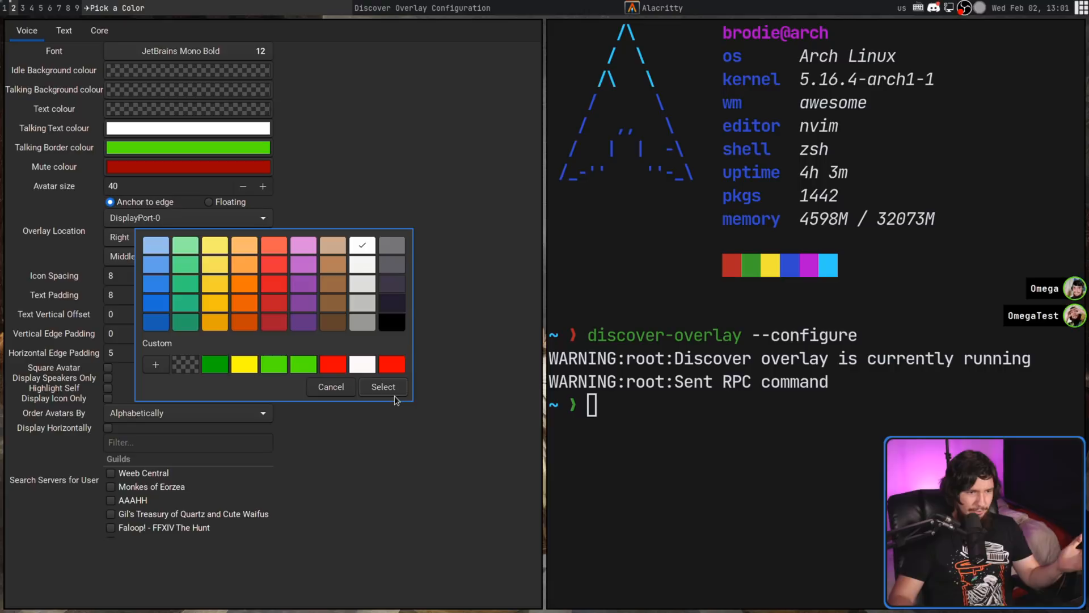
{"action": "left_click", "coordinate": [382, 387]}
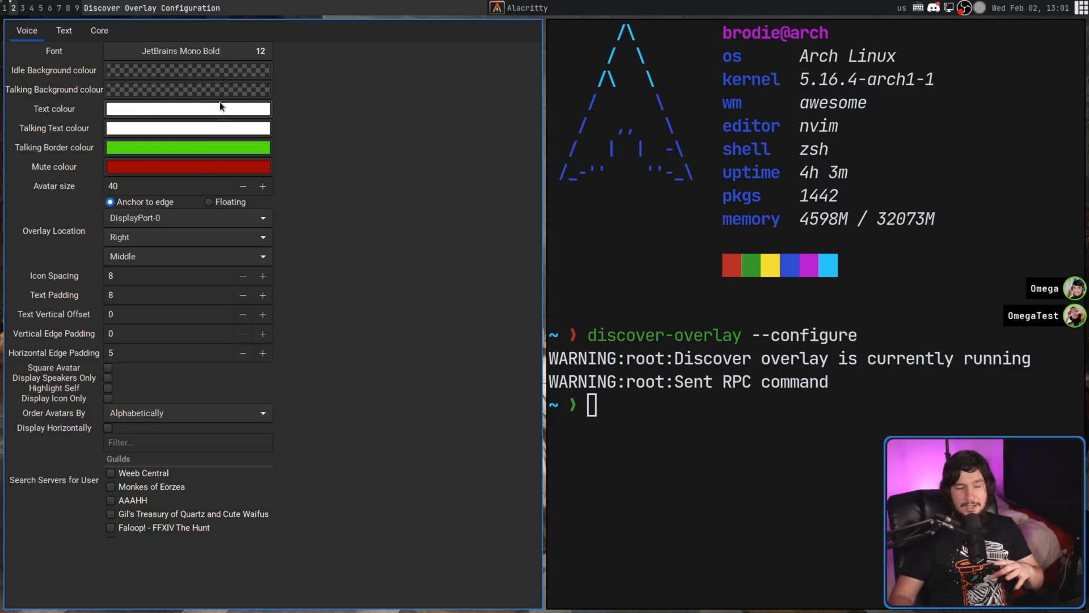
{"action": "mouse_move", "coordinate": [216, 109]}
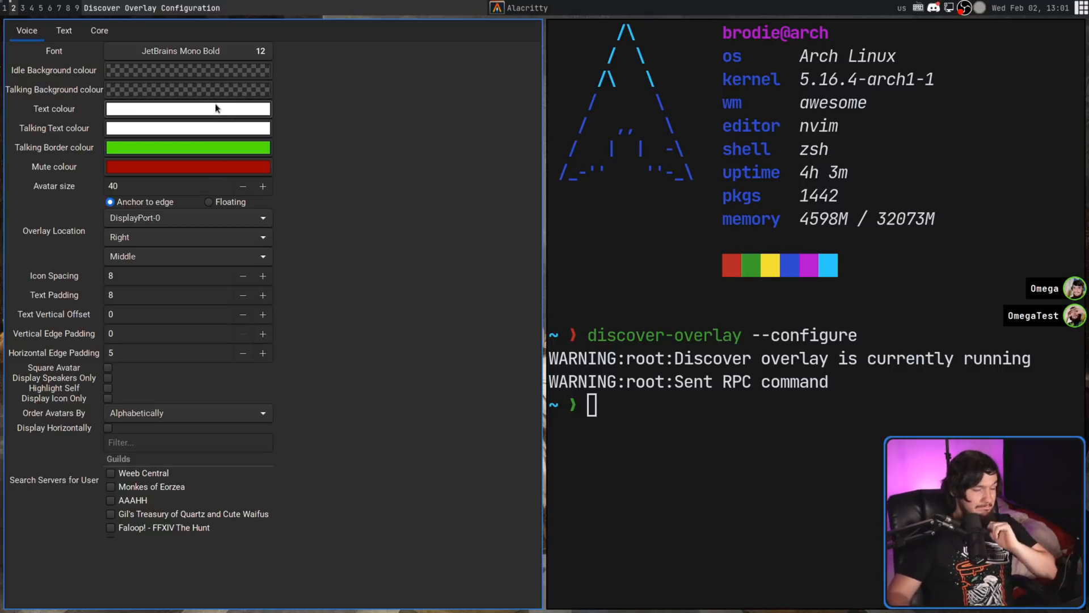
{"action": "mouse_move", "coordinate": [240, 146]}
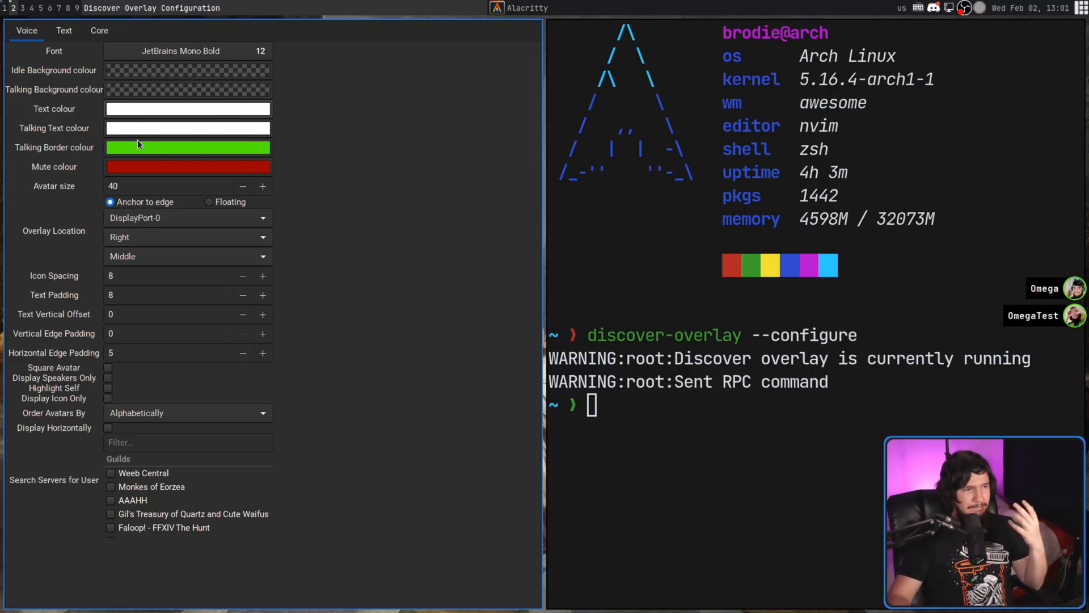
{"action": "left_click", "coordinate": [187, 147]}
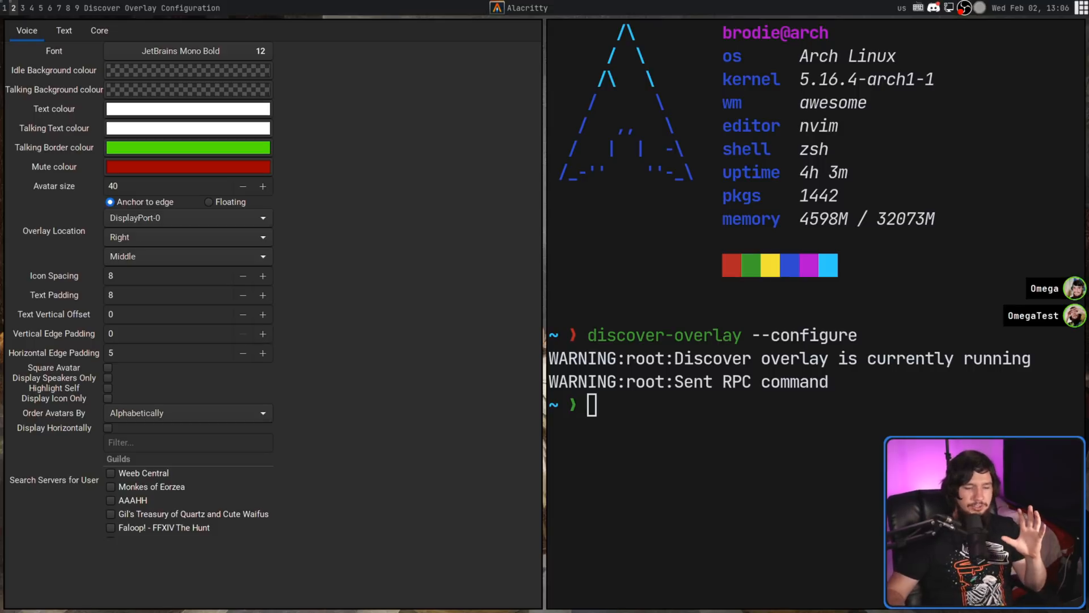
{"action": "left_click", "coordinate": [187, 237]}
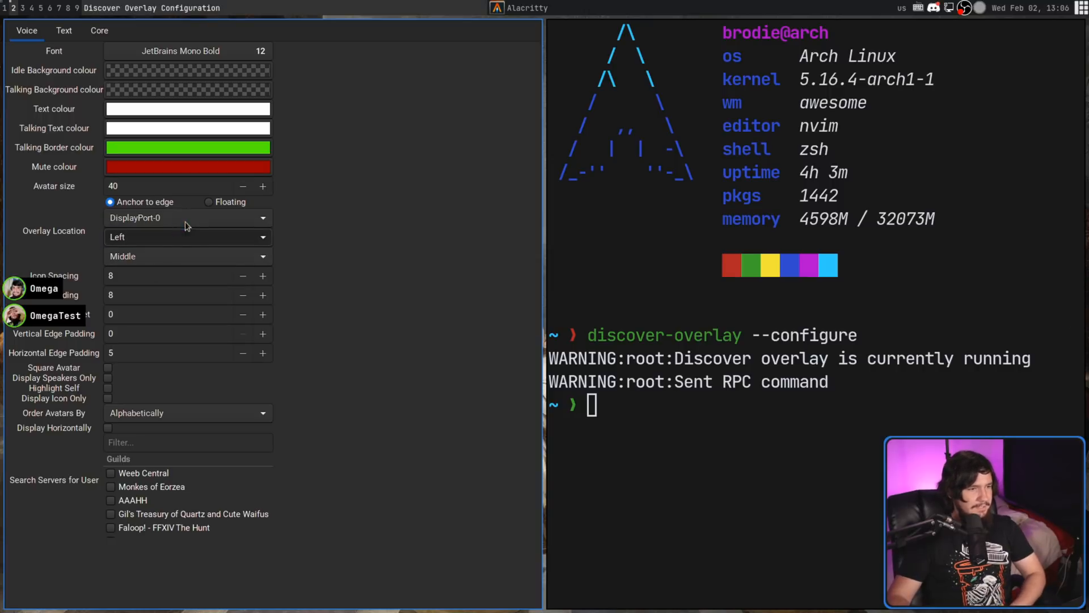
{"action": "left_click", "coordinate": [187, 255]}
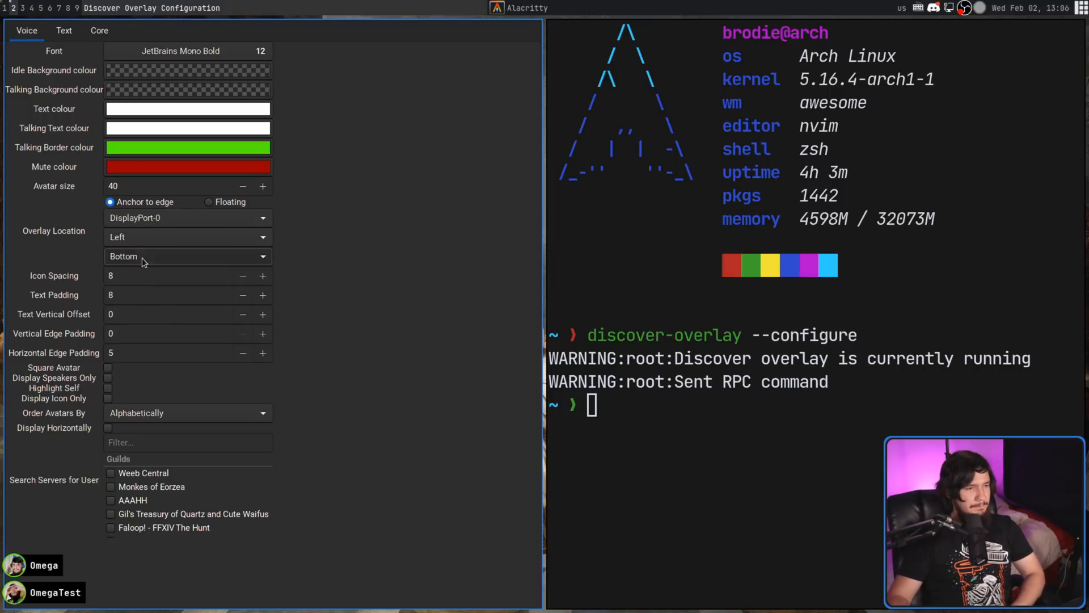
{"action": "left_click", "coordinate": [187, 255]}
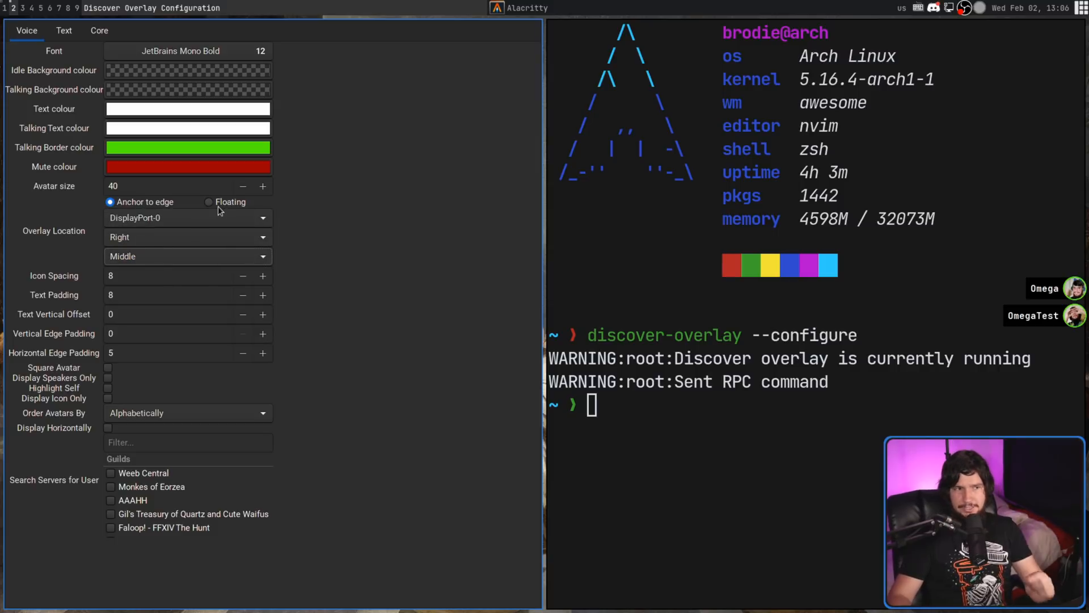
Set the voice overlay to Floating and drag its placement area lower right
{"action": "left_click", "coordinate": [209, 202]}
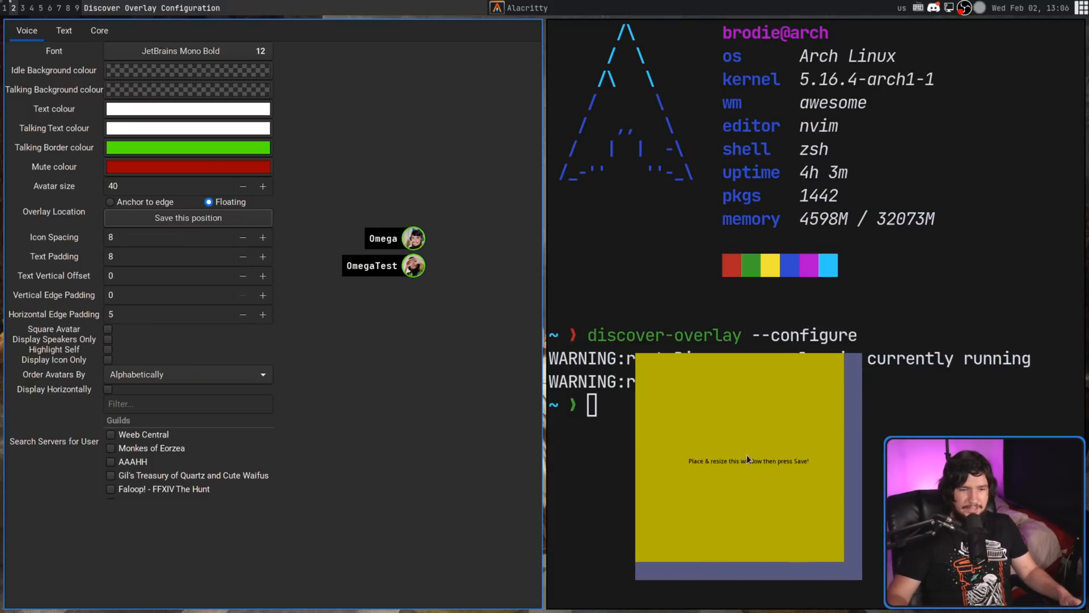
{"action": "left_click_drag", "start_coordinate": [746, 460], "coordinate": [792, 487]}
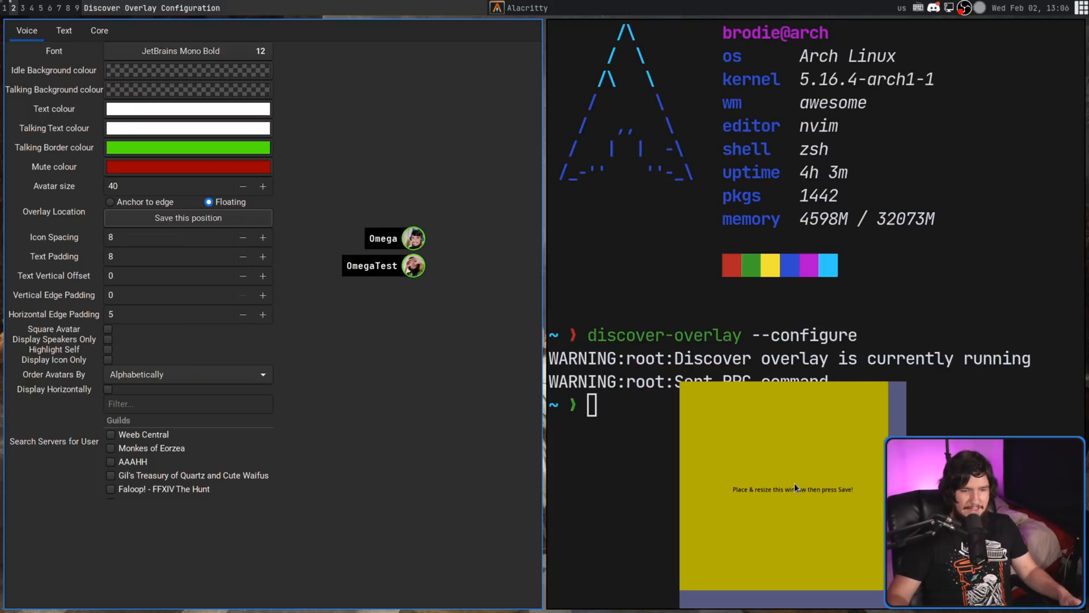
{"action": "left_click", "coordinate": [187, 218]}
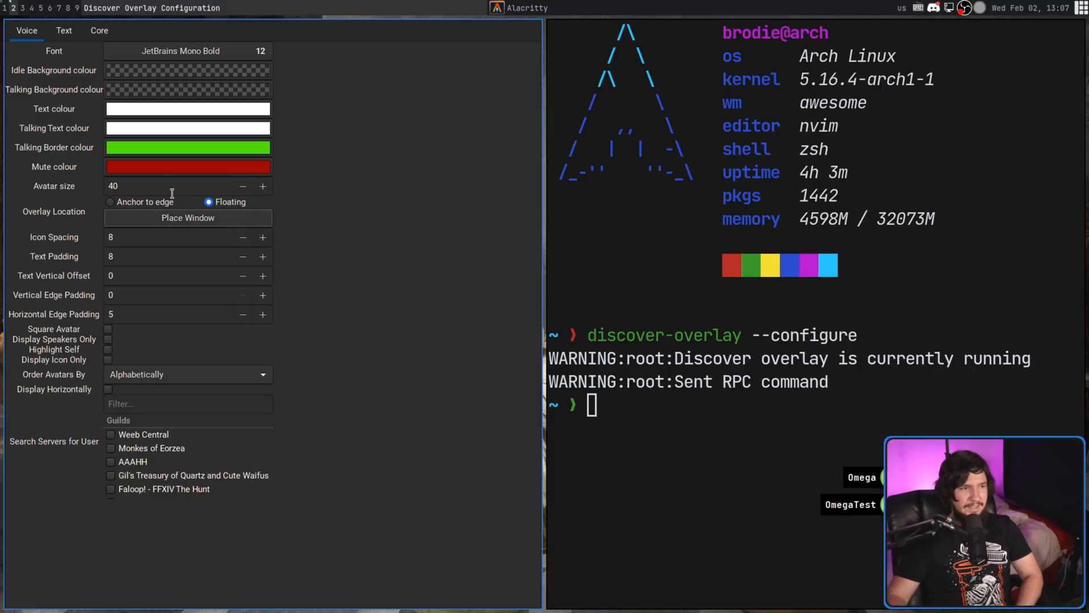
Briefly anchor the voice overlay to the left edge, then return it to Floating
{"action": "left_click", "coordinate": [110, 202]}
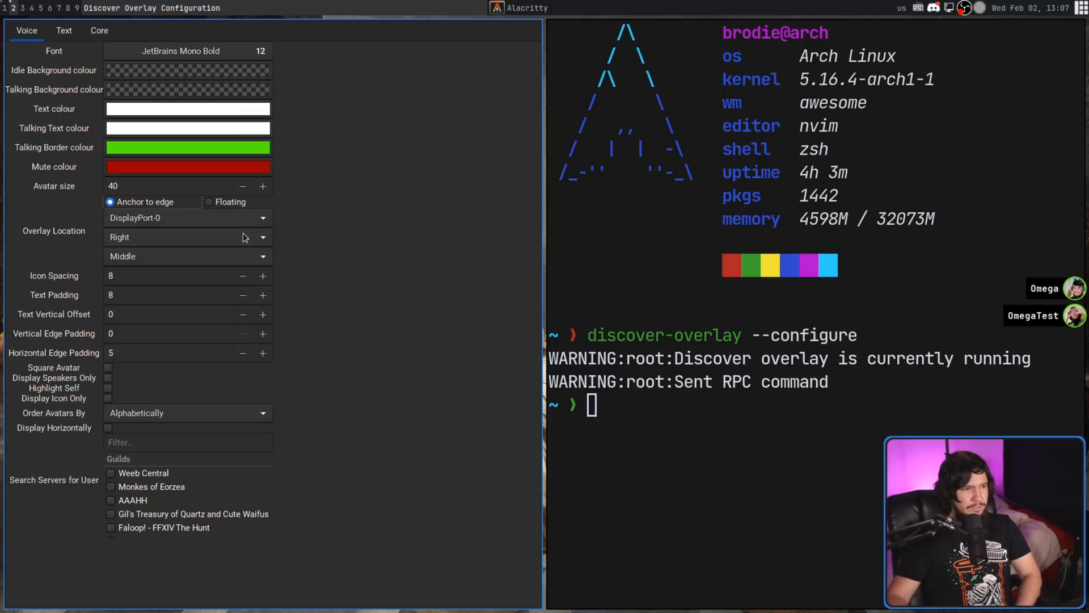
{"action": "left_click", "coordinate": [187, 237]}
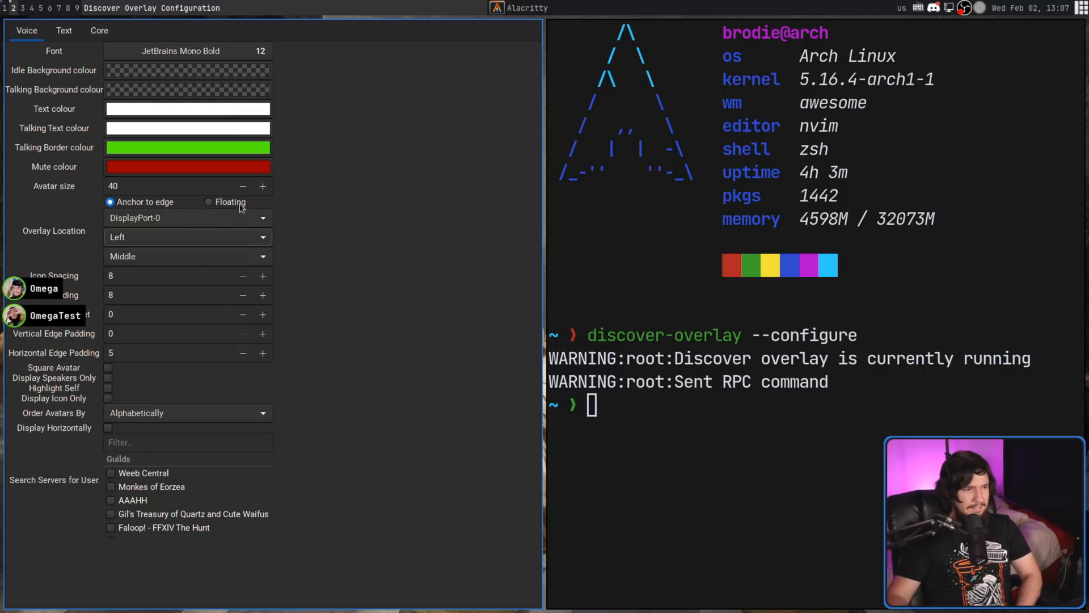
{"action": "left_click", "coordinate": [208, 202]}
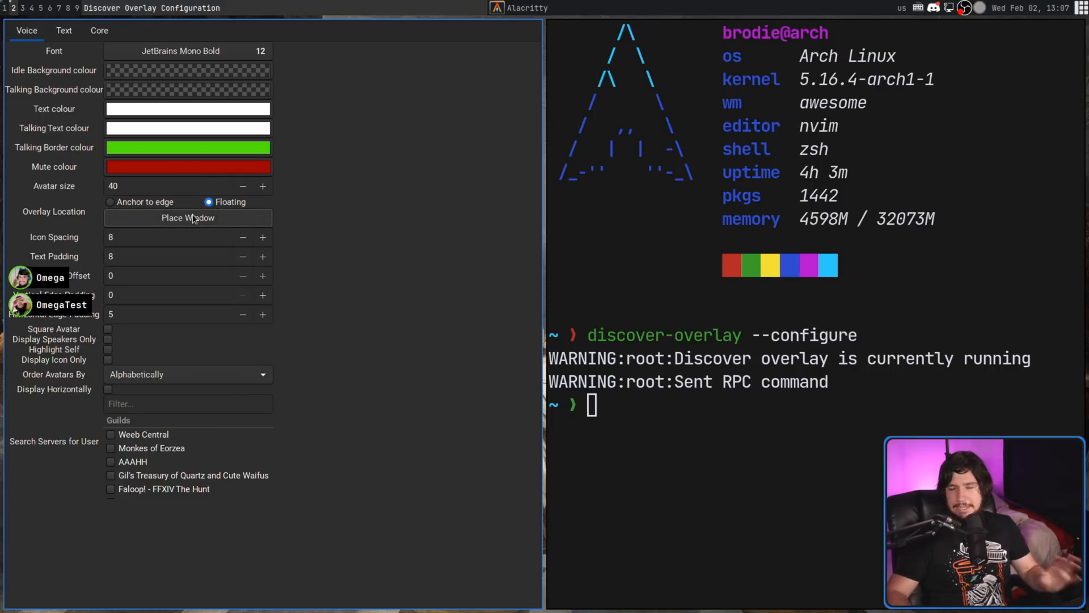
Anchor the voice overlay to the right screen edge, vertically centred
{"action": "left_click", "coordinate": [110, 202]}
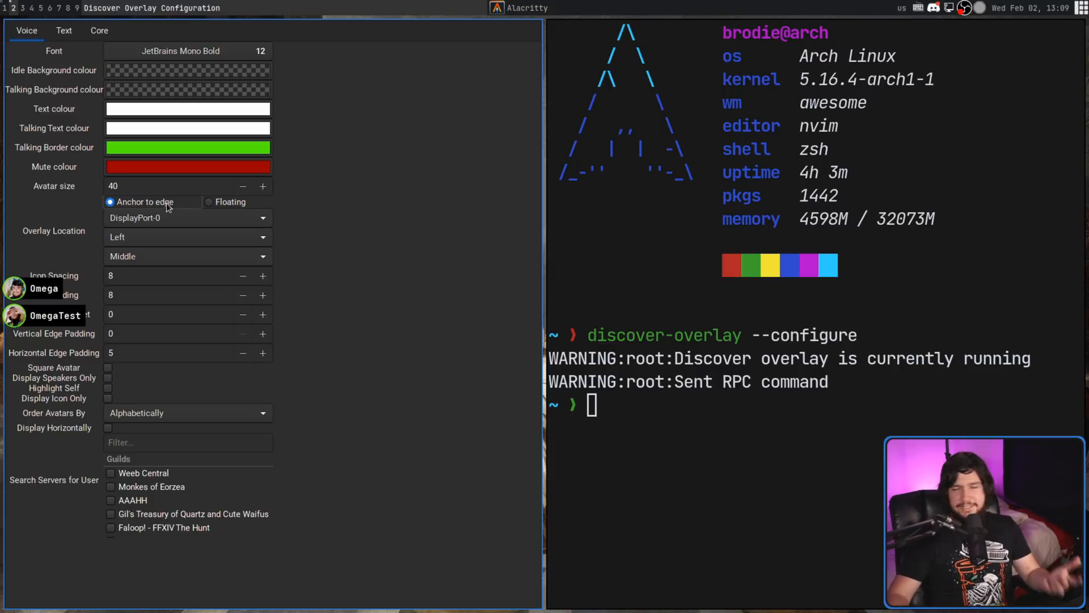
{"action": "mouse_move", "coordinate": [154, 132]}
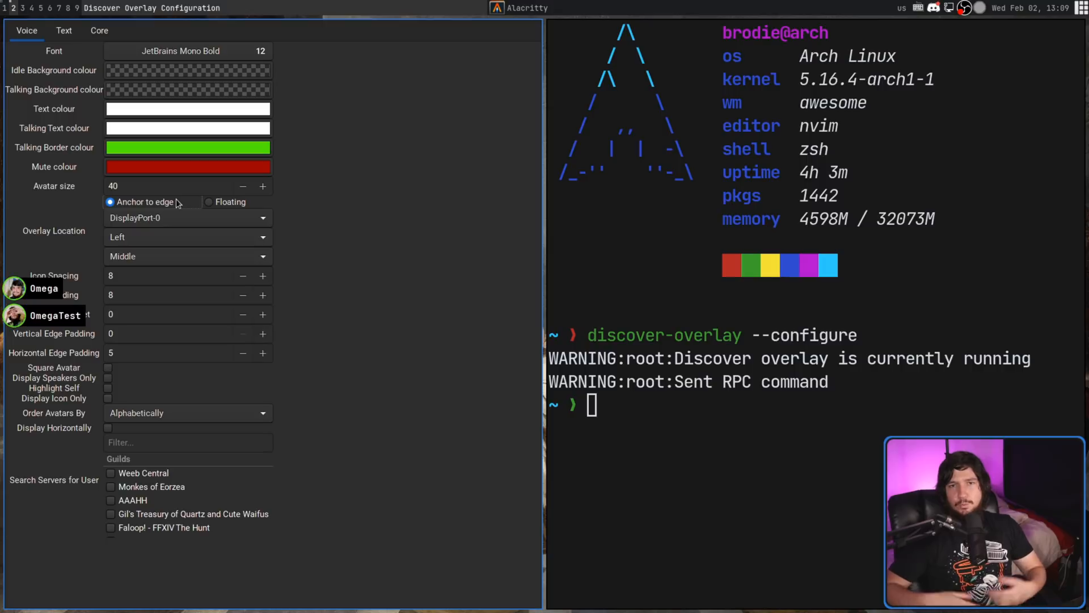
{"action": "left_click", "coordinate": [187, 237]}
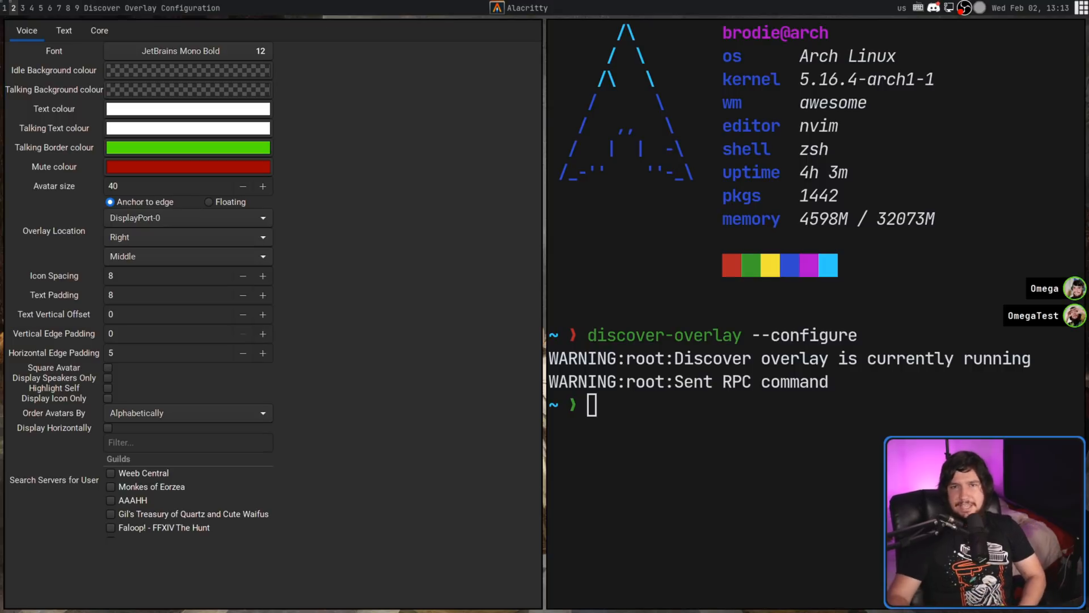
{"action": "left_click", "coordinate": [109, 397]}
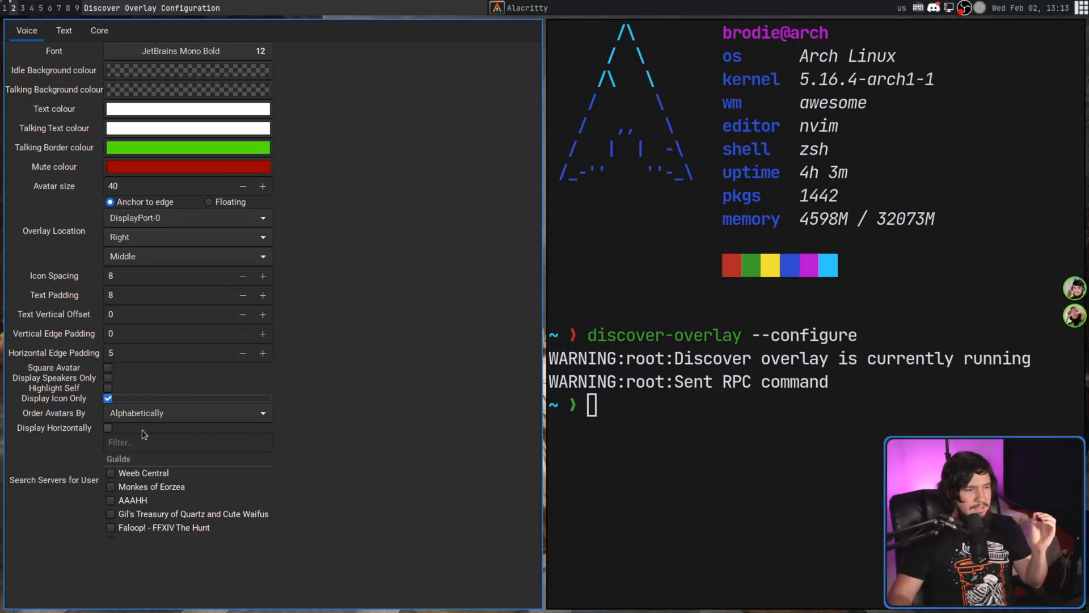
{"action": "left_click", "coordinate": [108, 427]}
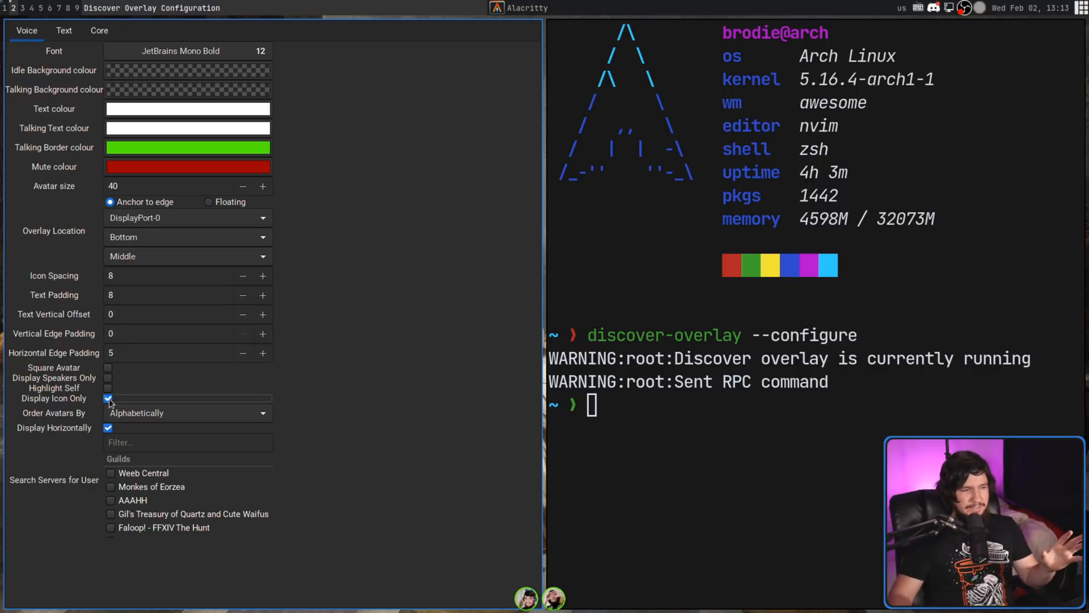
{"action": "left_click", "coordinate": [108, 399]}
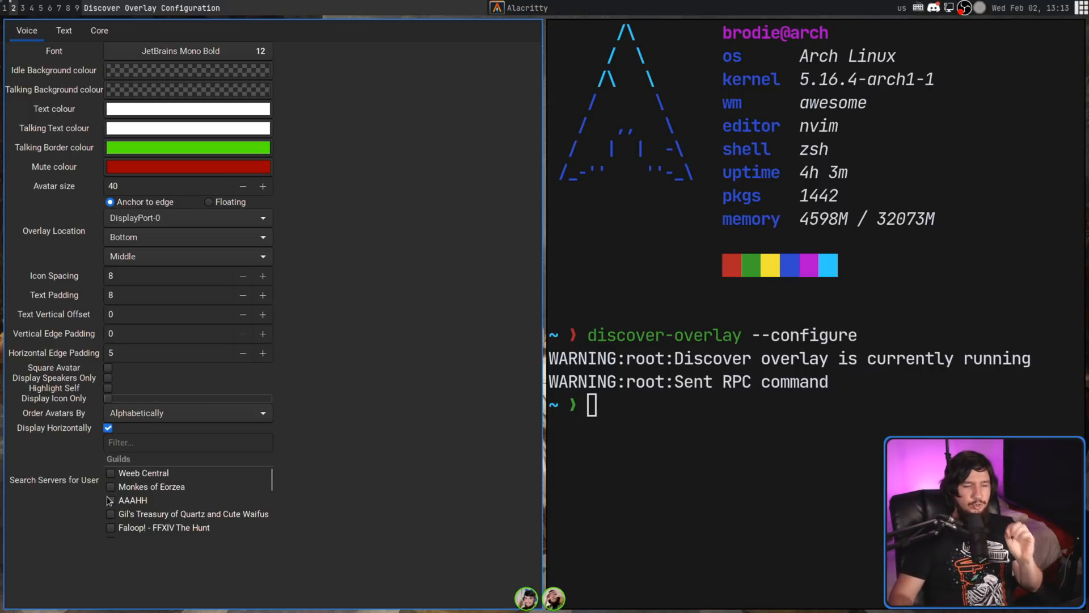
{"action": "mouse_move", "coordinate": [347, 488]}
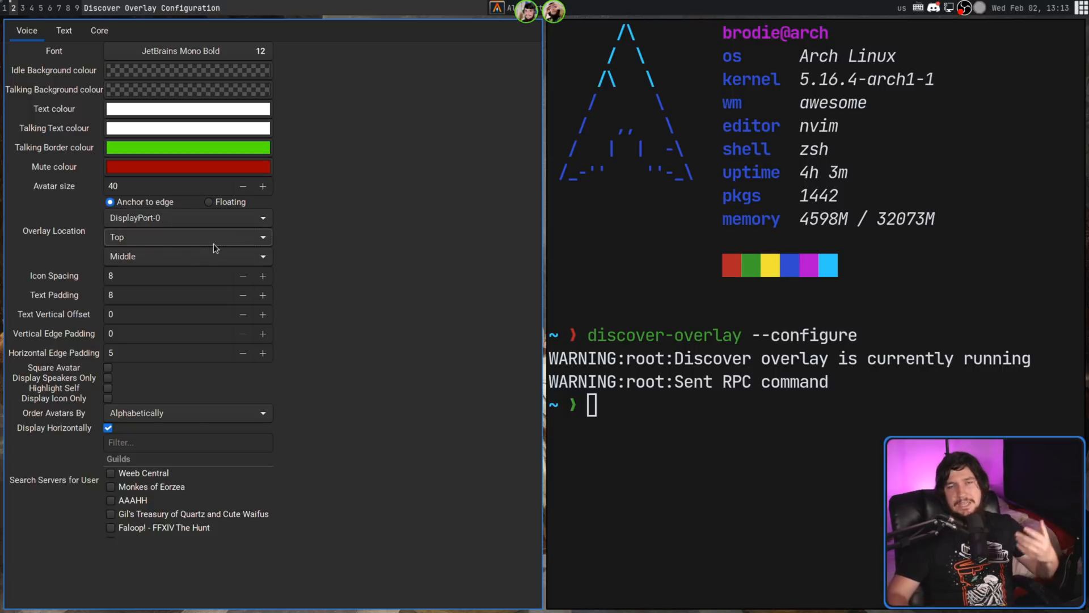
{"action": "left_click", "coordinate": [188, 237]}
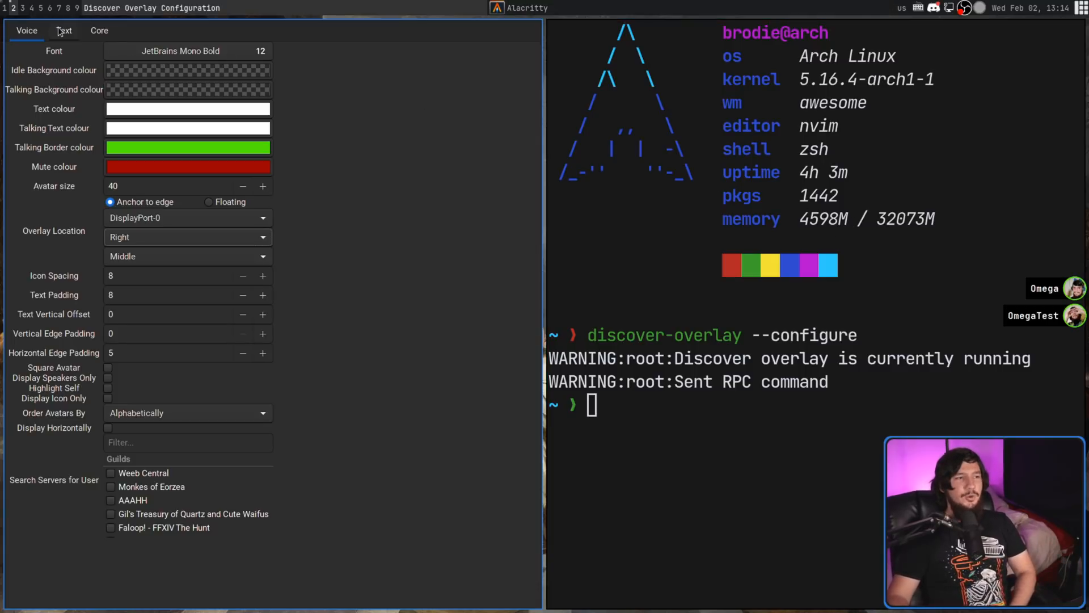
Enable the text-channel chat overlay showing the general channel's messages
{"action": "left_click", "coordinate": [63, 30]}
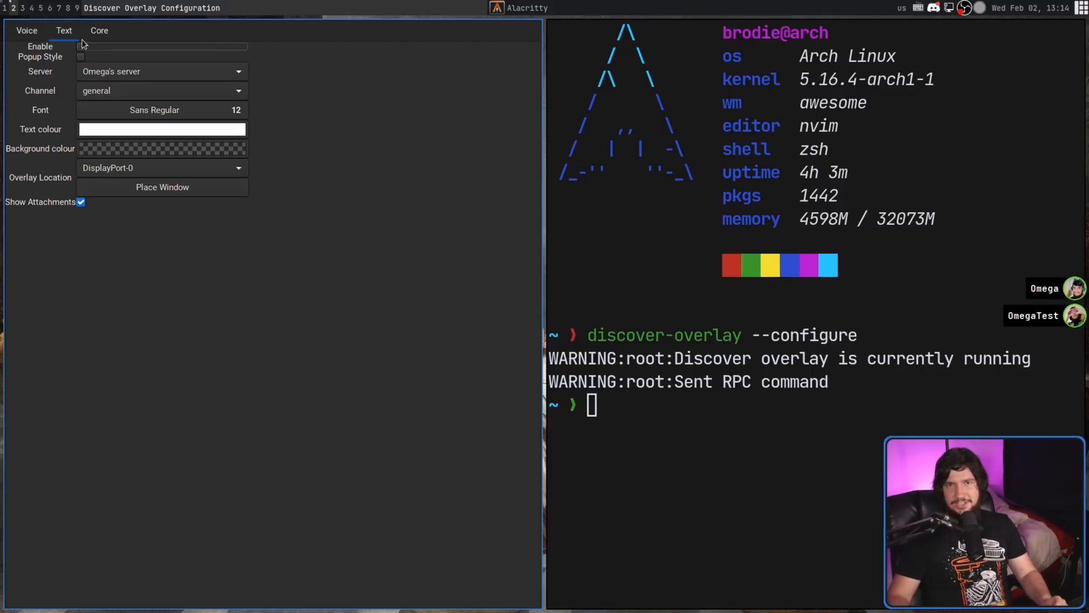
{"action": "left_click", "coordinate": [80, 51]}
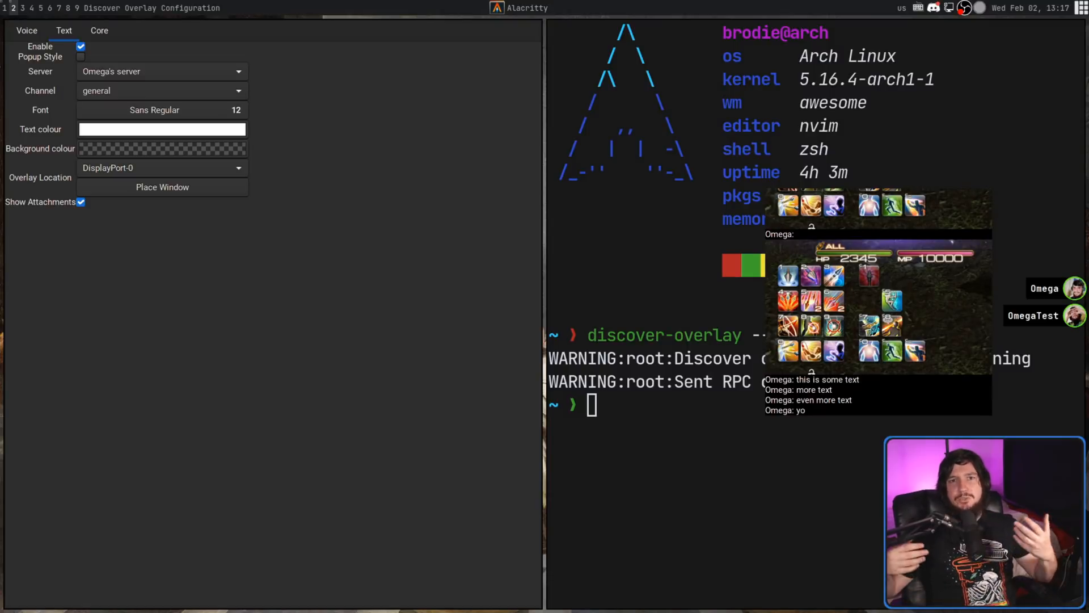
Reposition the chat overlay to the lower left via Place Window and save it
{"action": "left_click", "coordinate": [162, 187]}
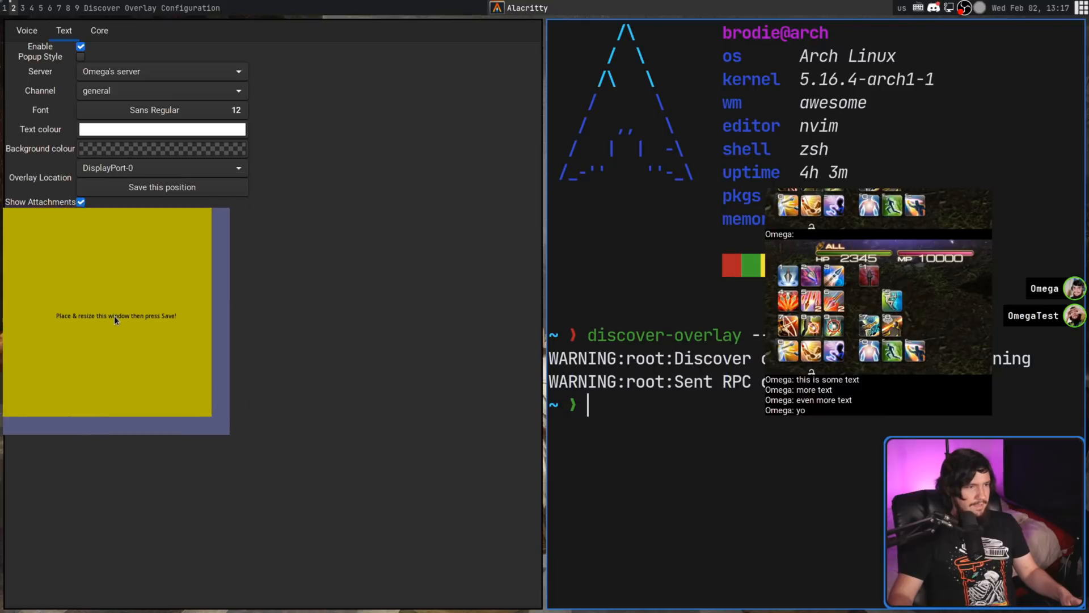
{"action": "left_click", "coordinate": [162, 188]}
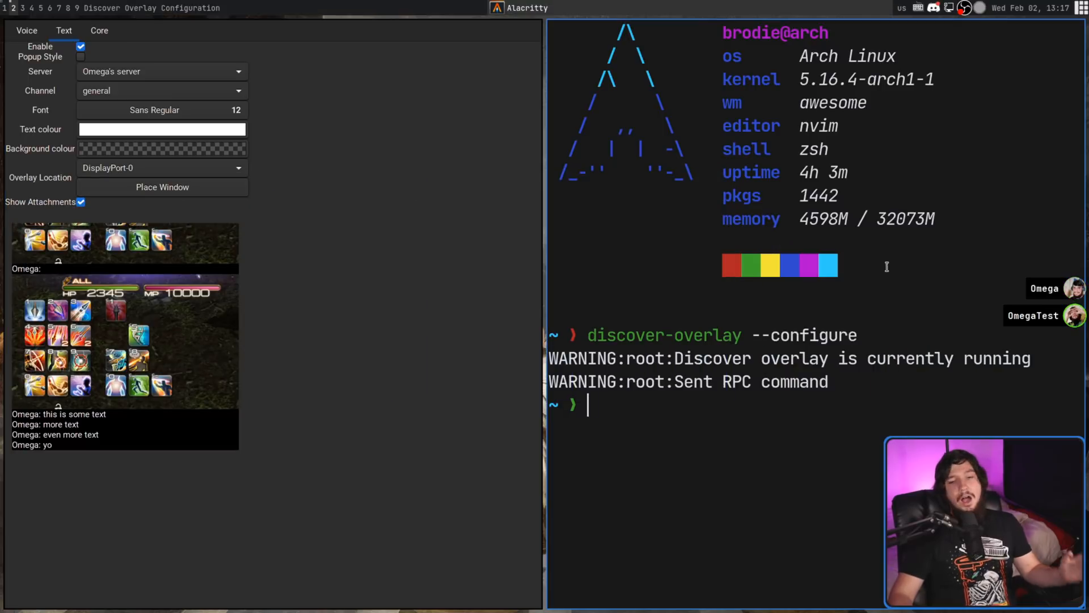
{"action": "mouse_move", "coordinate": [878, 287]}
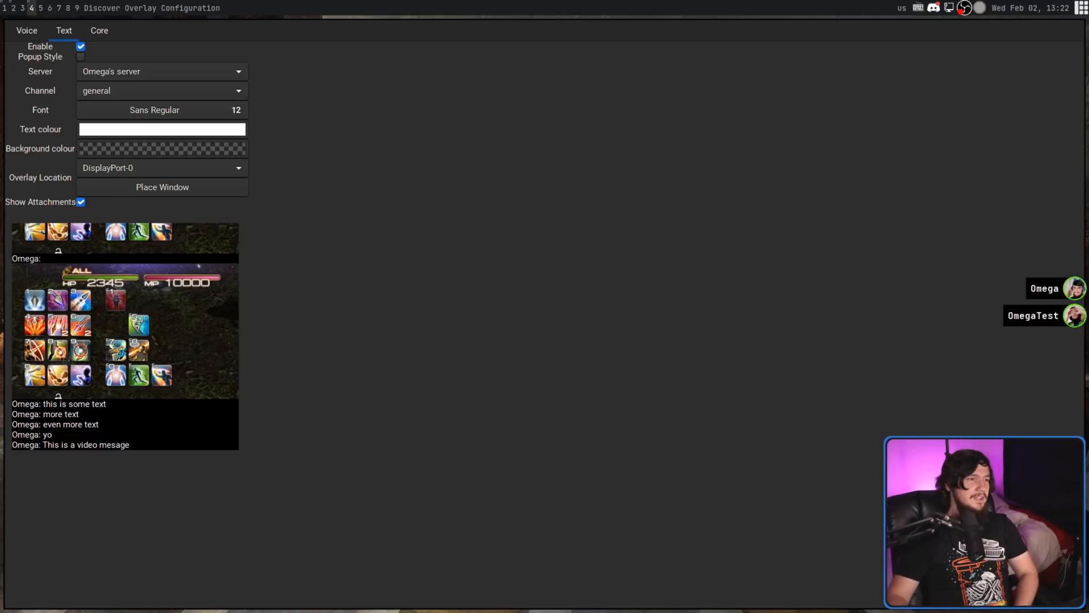
{"action": "left_click", "coordinate": [81, 57]}
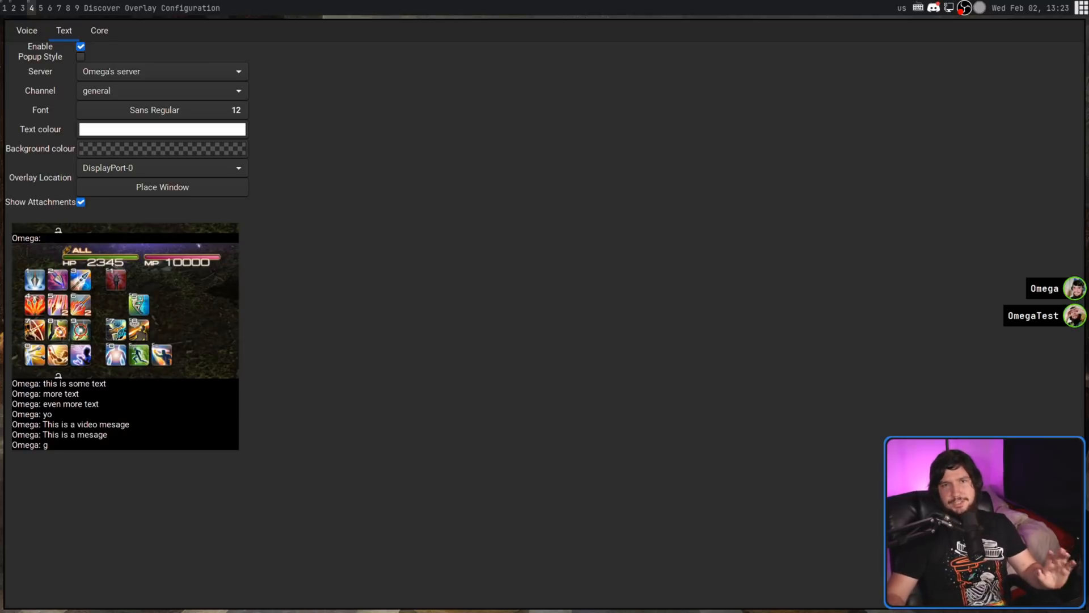
Untick Show Attachments so the chat overlay shows only text messages
{"action": "left_click", "coordinate": [80, 202]}
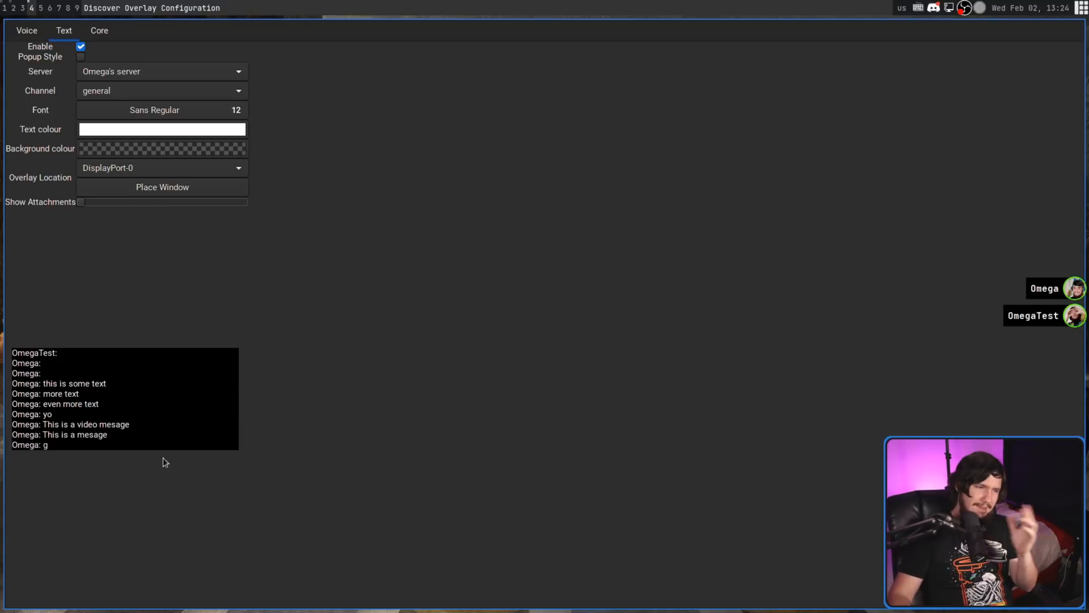
{"action": "mouse_move", "coordinate": [5, 343]}
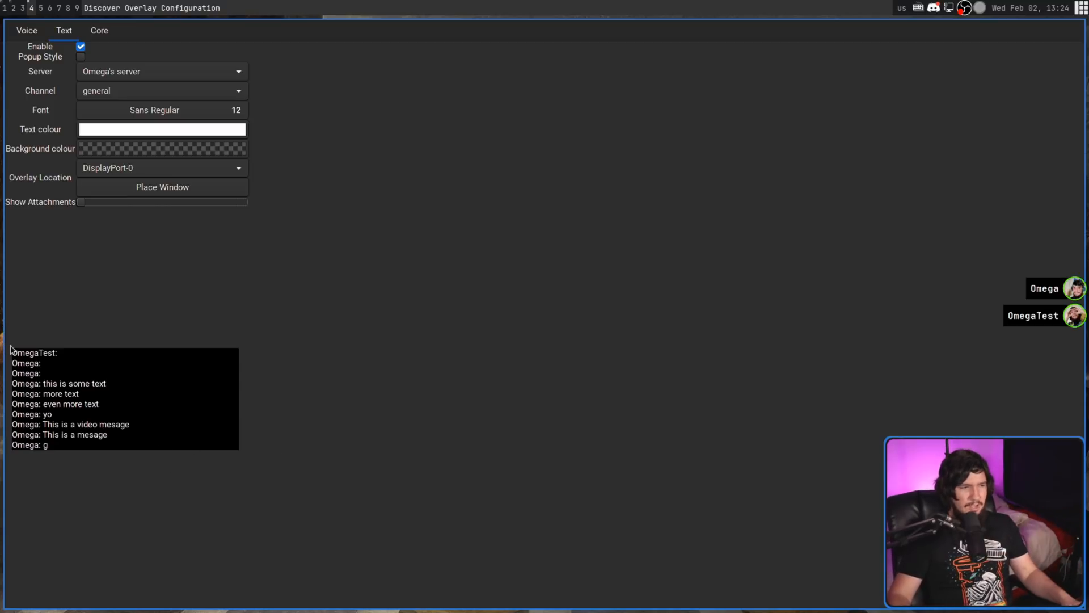
{"action": "mouse_move", "coordinate": [14, 326]}
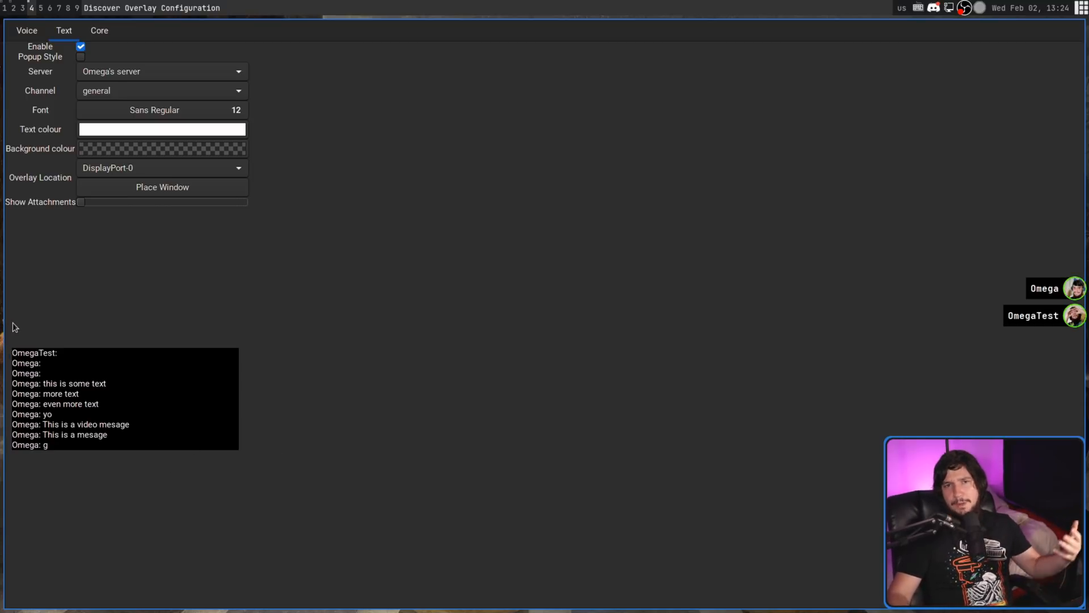